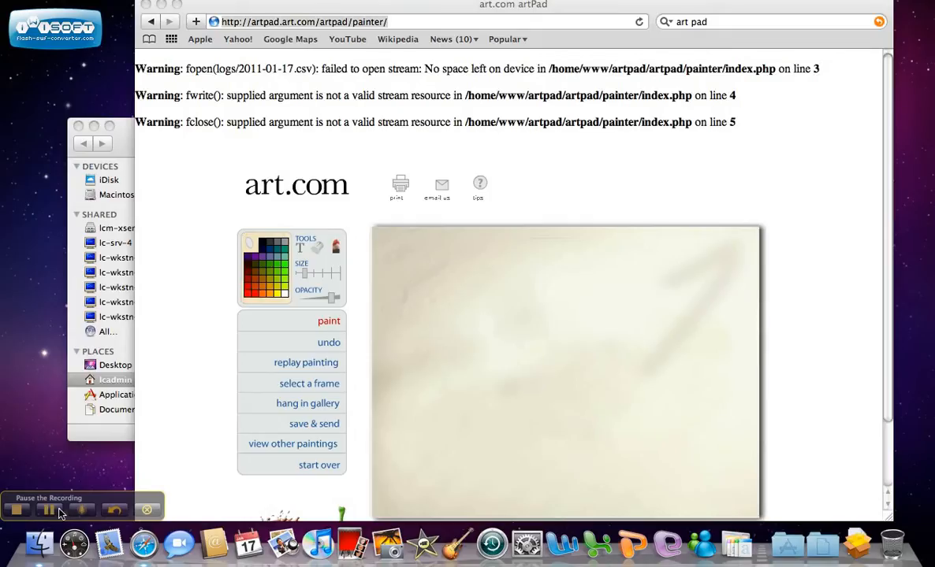
Step: Paint a blue outline of the car body and its two wheels with the brush
click(50, 509)
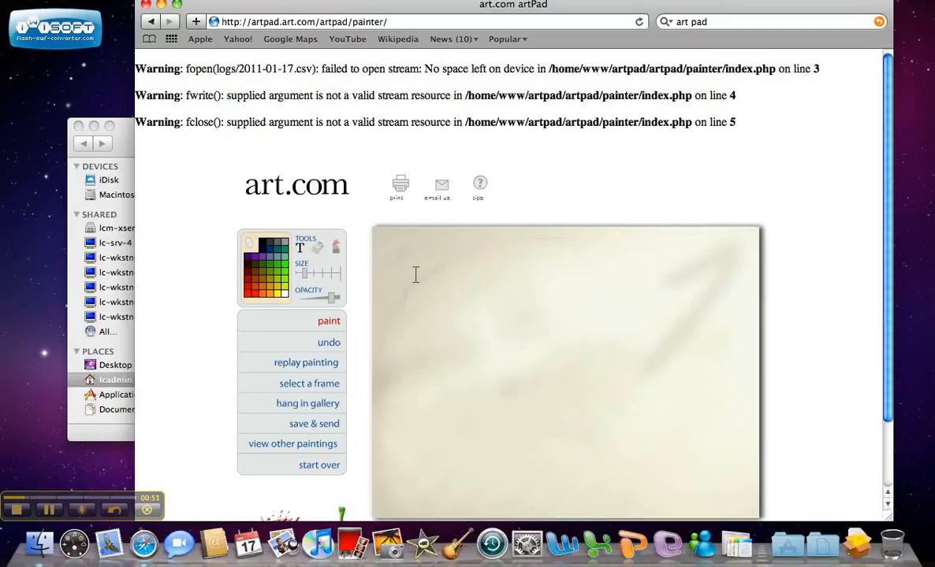
text(Hi)
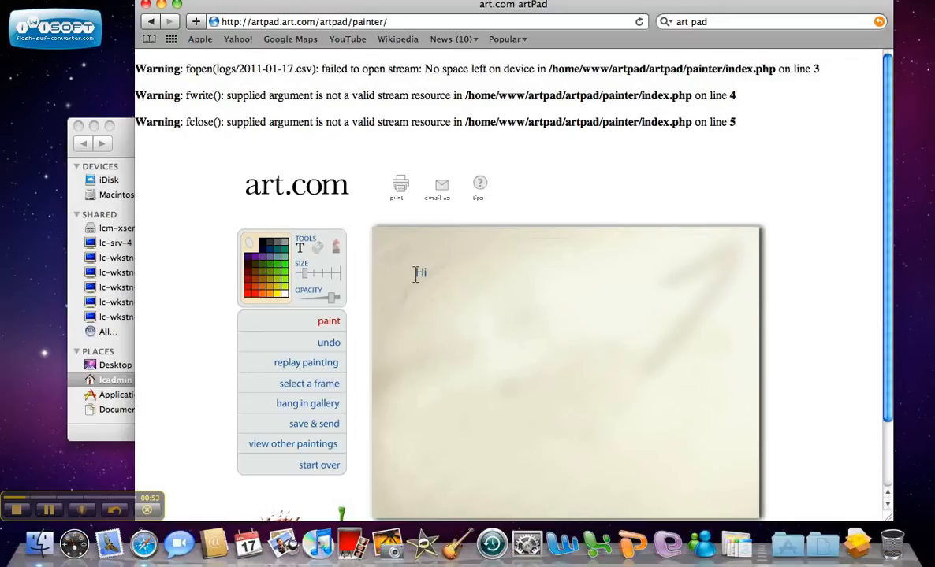
text(i)
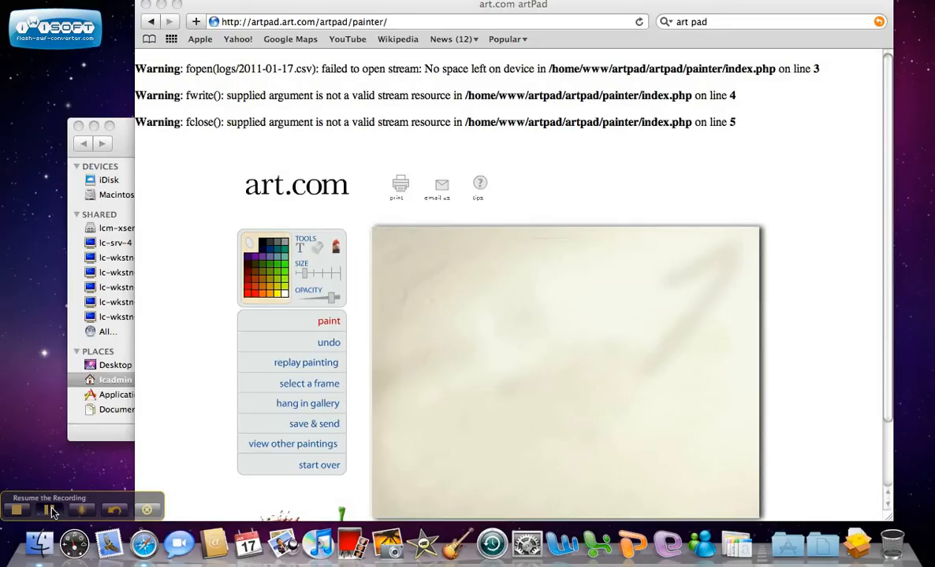
click(19, 511)
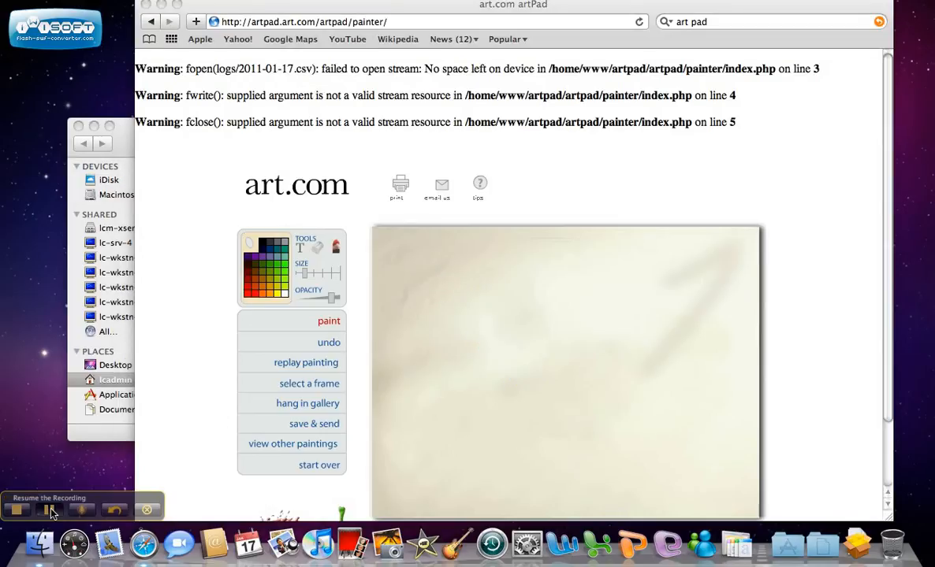
click(19, 511)
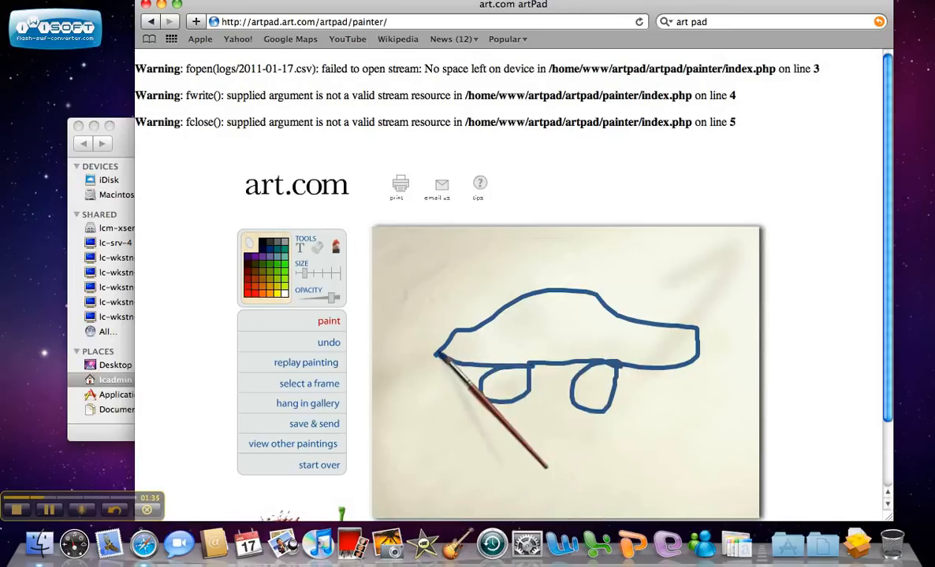
Step: Replay the car painting from the start, clearing the canvas as playback begins
click(306, 363)
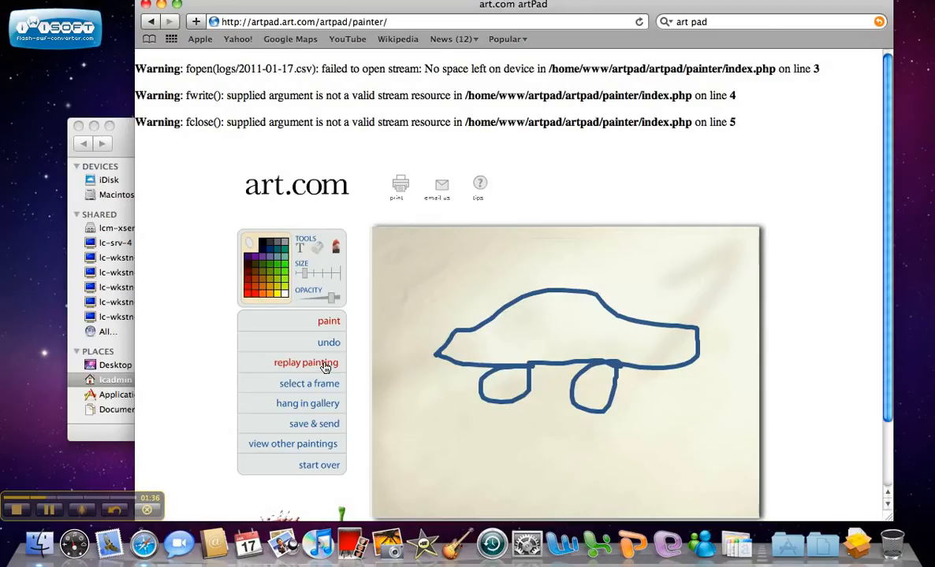
click(306, 363)
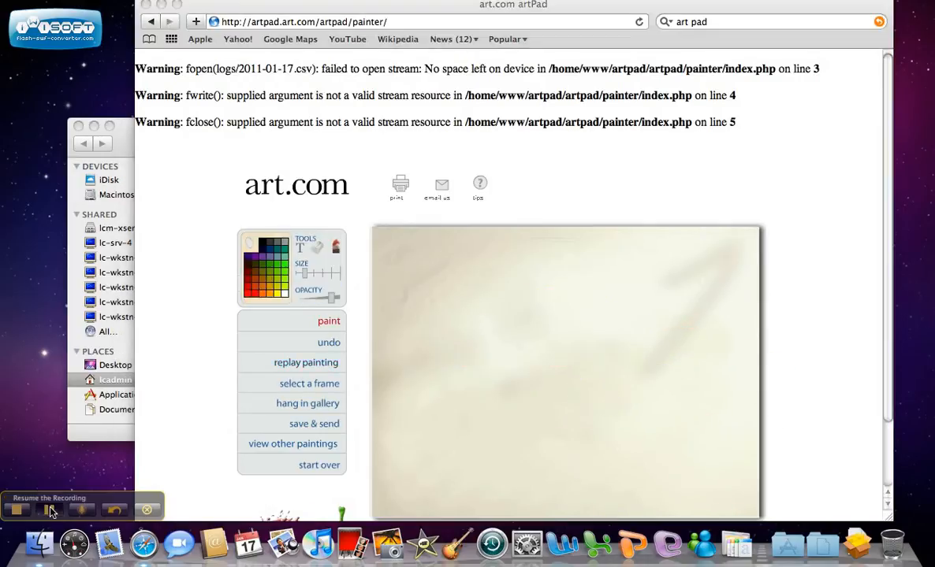
click(19, 511)
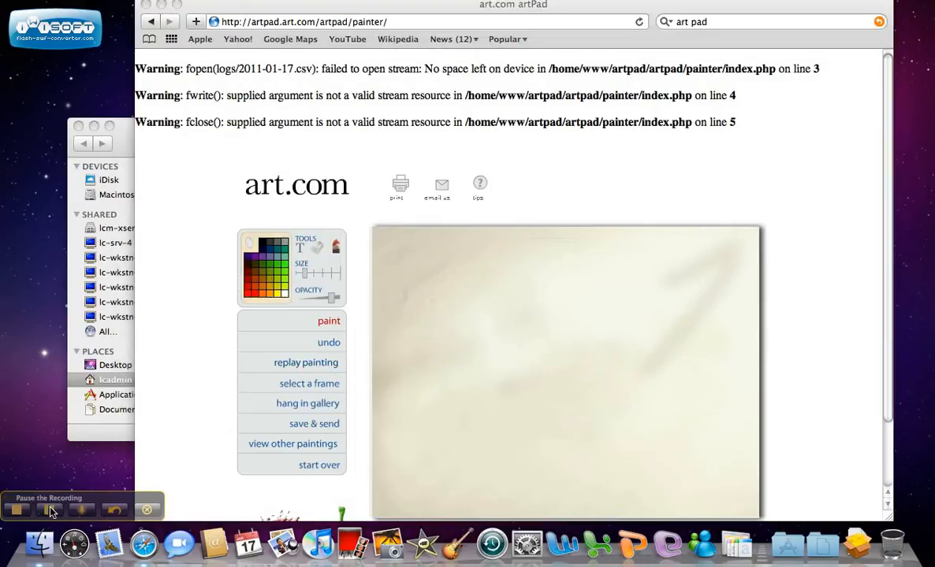